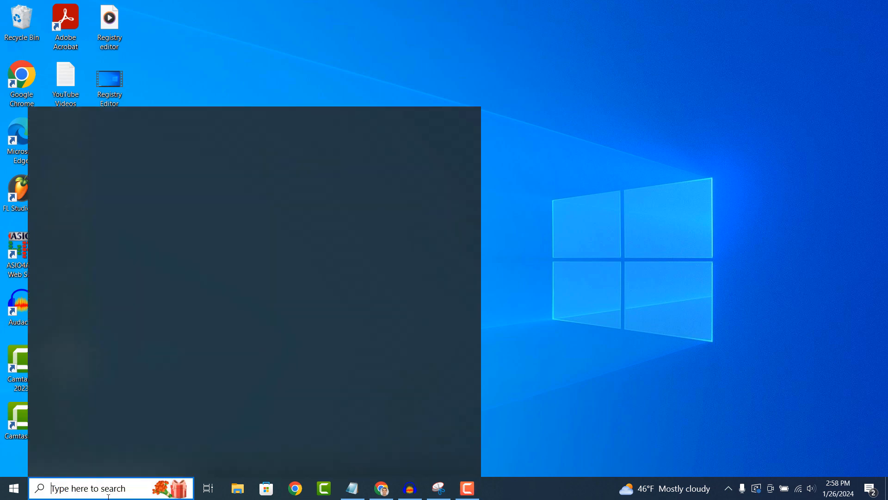
Step: Search Windows for 'RDP' and launch Remote Desktop Connection from the best match
text(RDP)
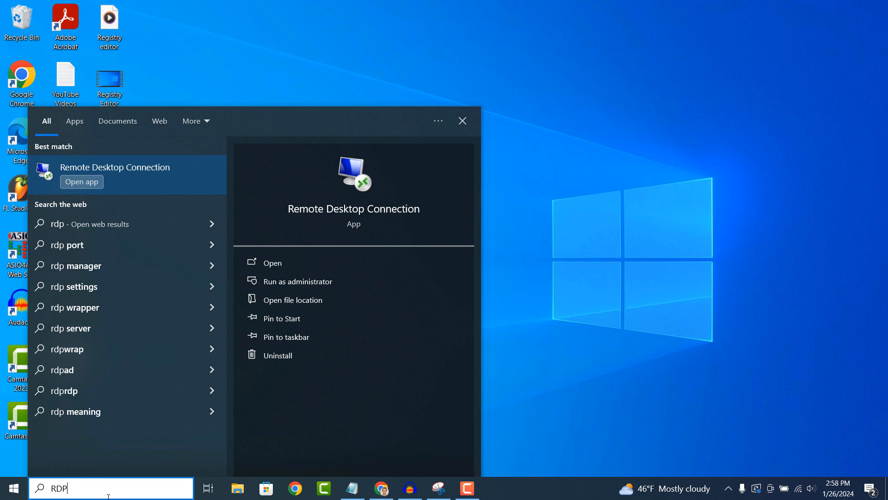
click(271, 262)
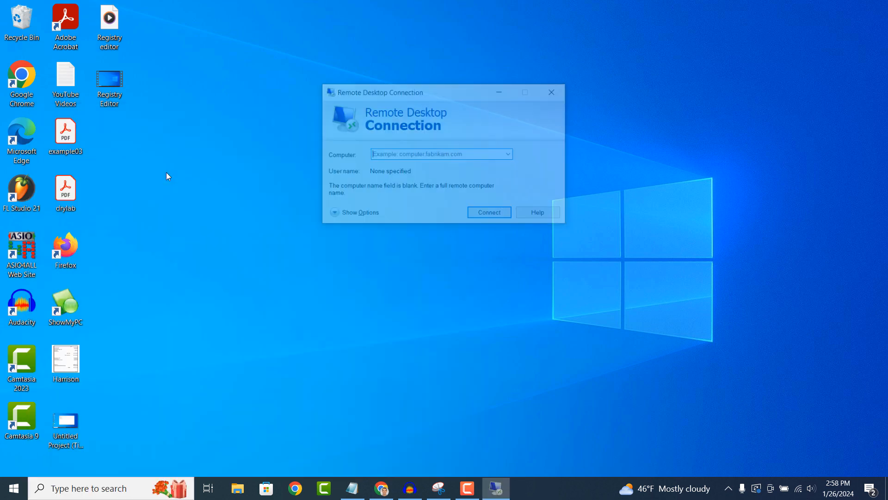